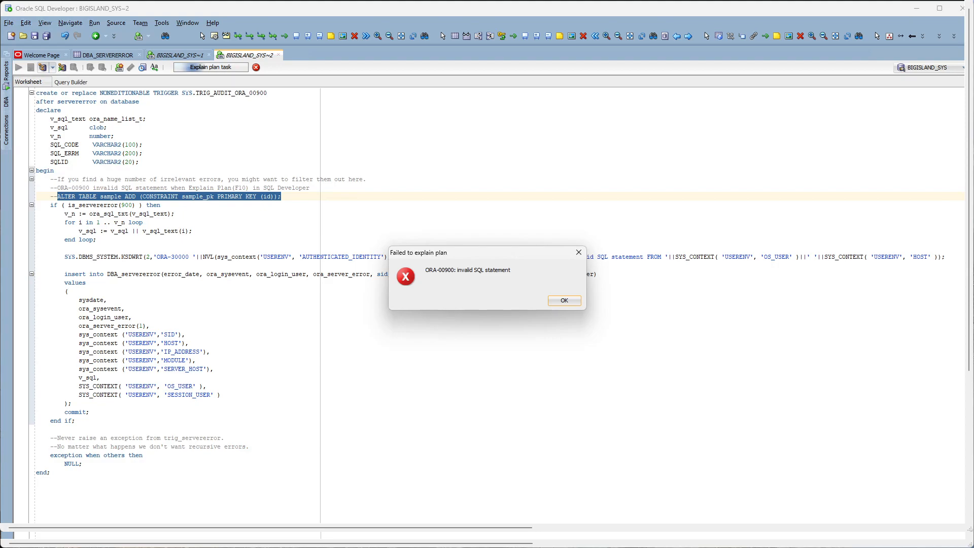
Step: Dismiss the ORA-00900 error and highlight v_sql and DBA_servererror in the trigger code
click(563, 300)
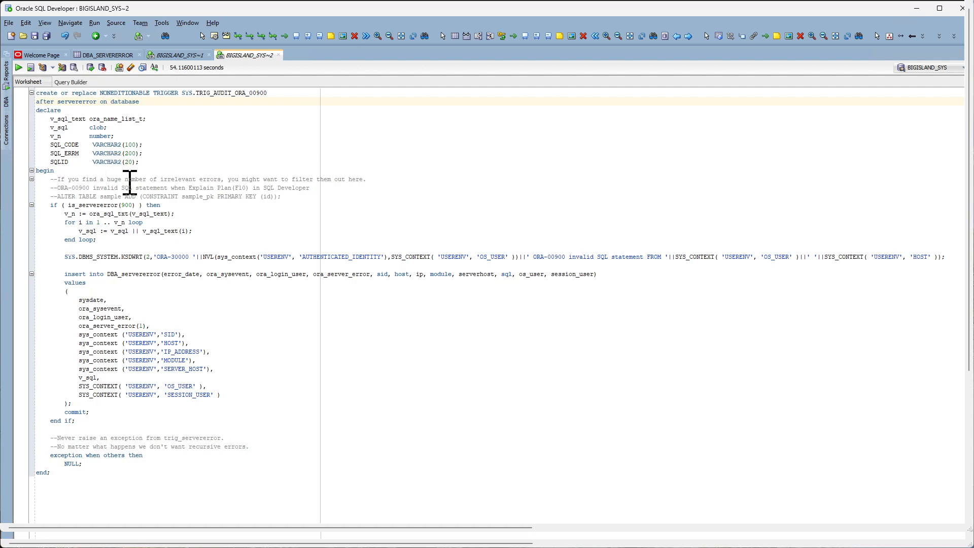
mouse_move(127, 208)
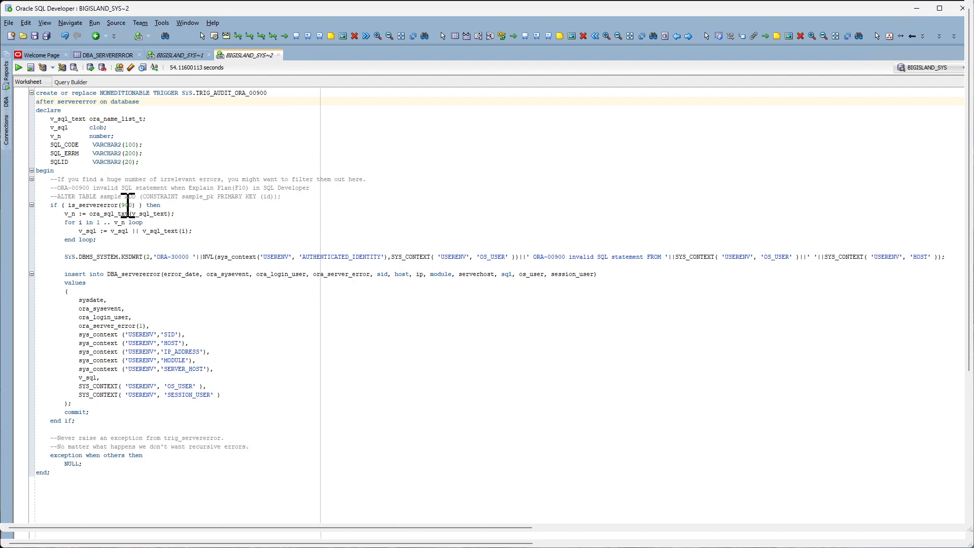
double_click(127, 205)
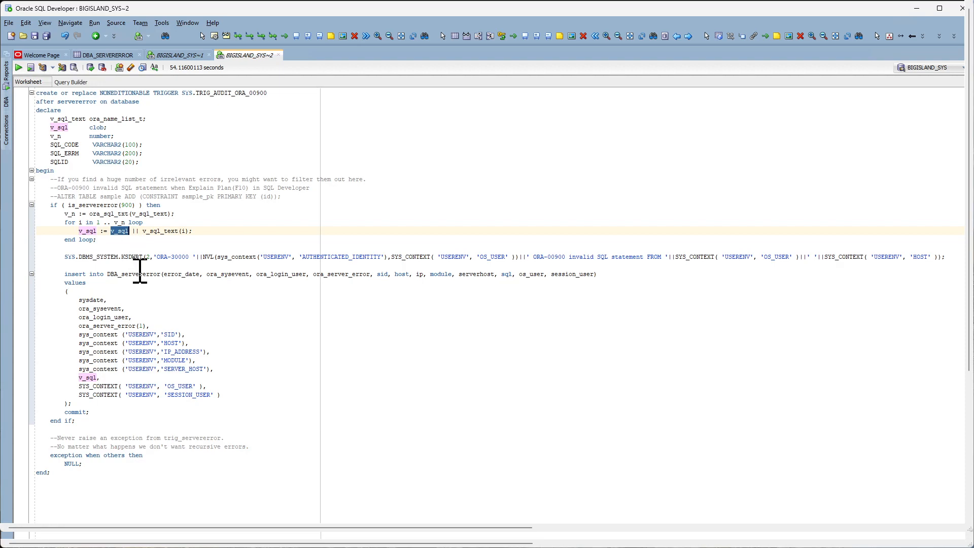
double_click(133, 274)
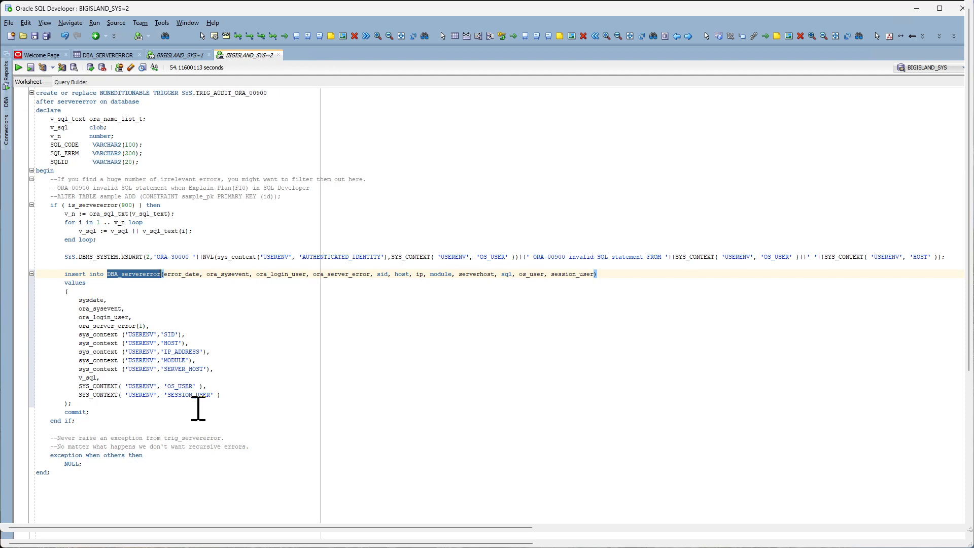
mouse_move(170, 320)
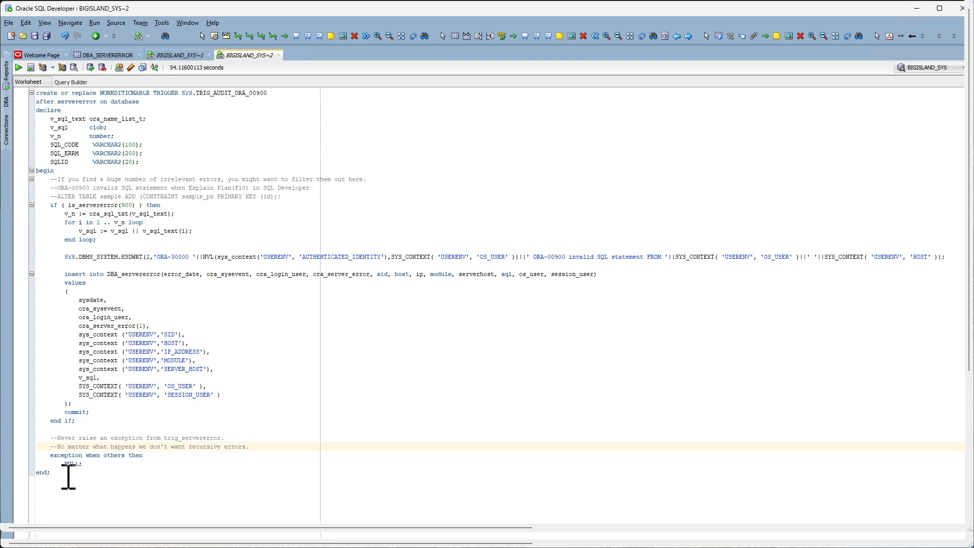
Step: Select the whole trigger definition and switch to the BIGISLAND_SYS~1 worksheet
key(ctrl+a)
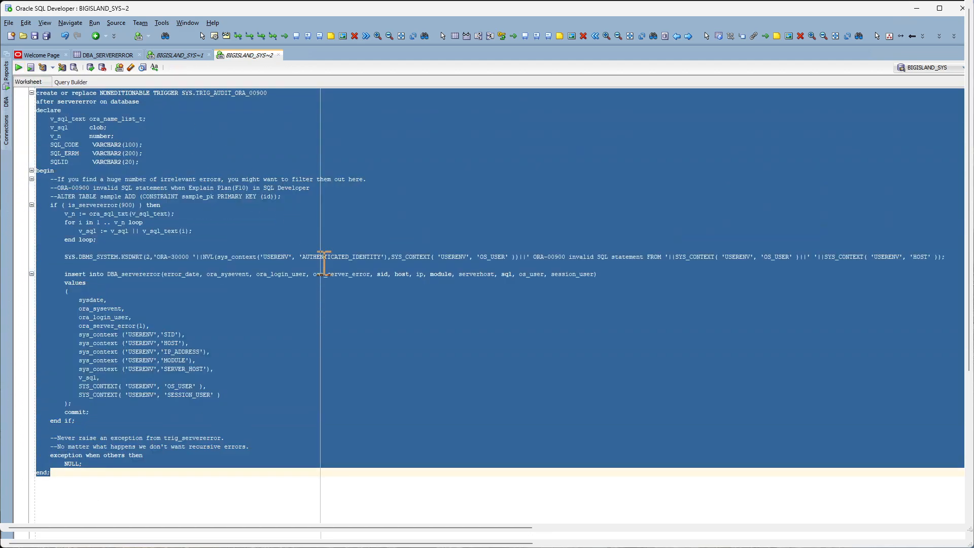
click(177, 55)
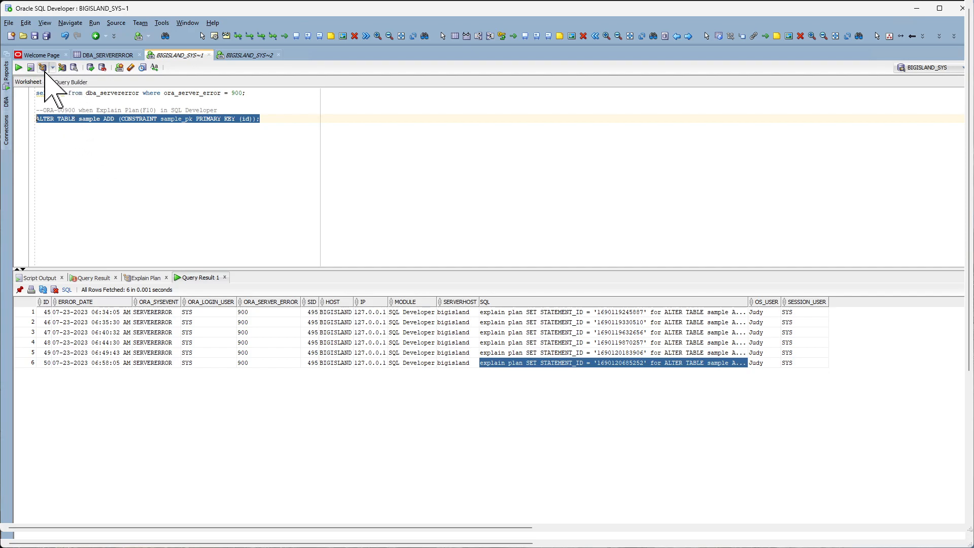
mouse_move(42, 67)
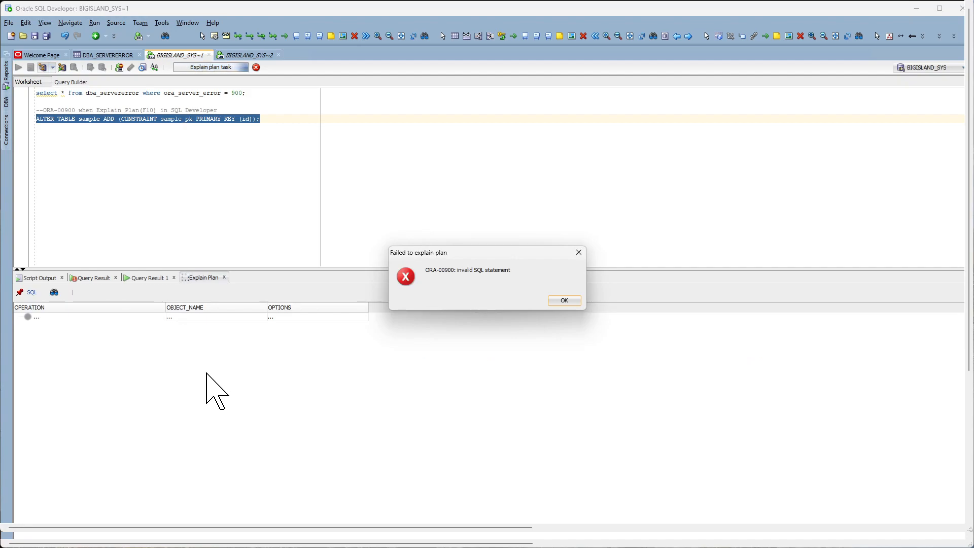
Step: Dismiss the 'Failed to explain plan' ORA-00900 message
click(562, 300)
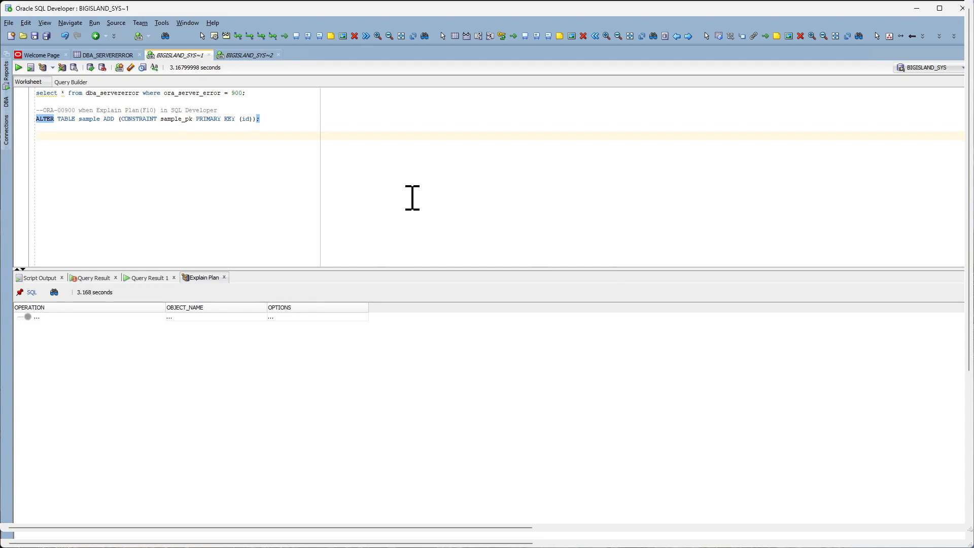
mouse_move(257, 93)
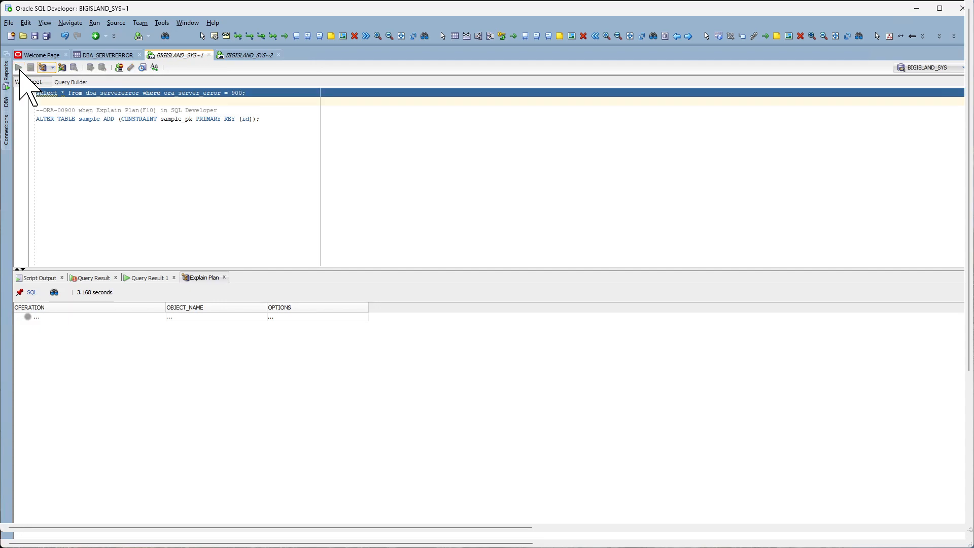
Step: Rerun the dba_servererror error-900 query and view the newest row's full SQL text
click(18, 67)
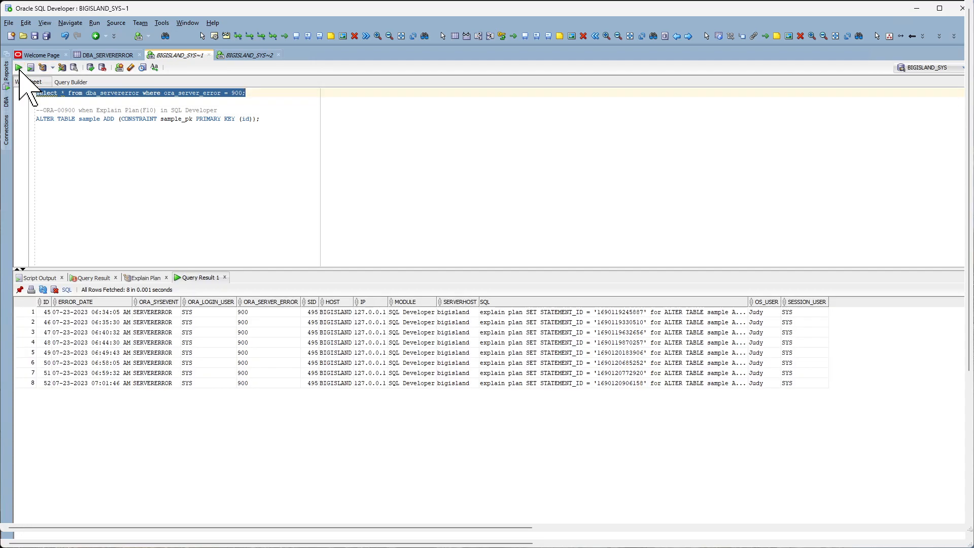
mouse_move(457, 401)
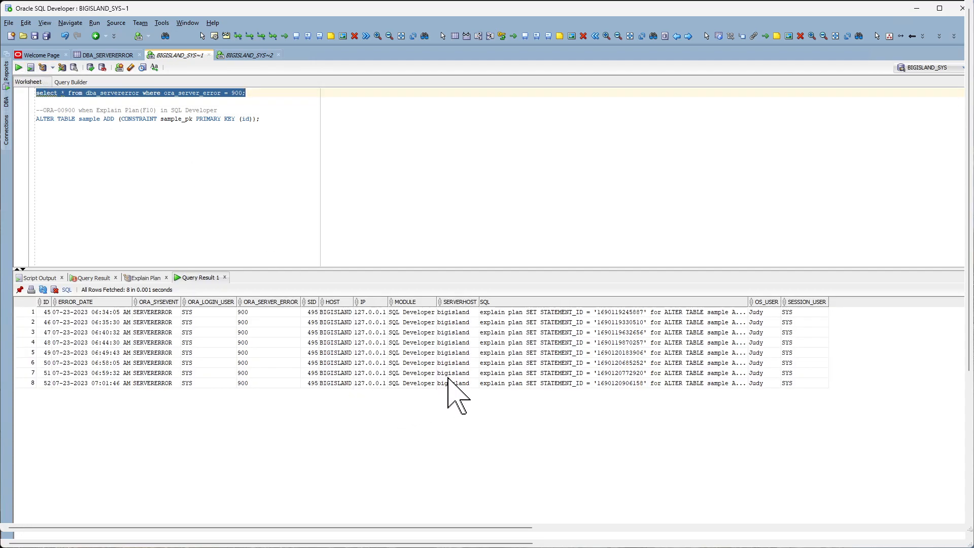
mouse_move(601, 401)
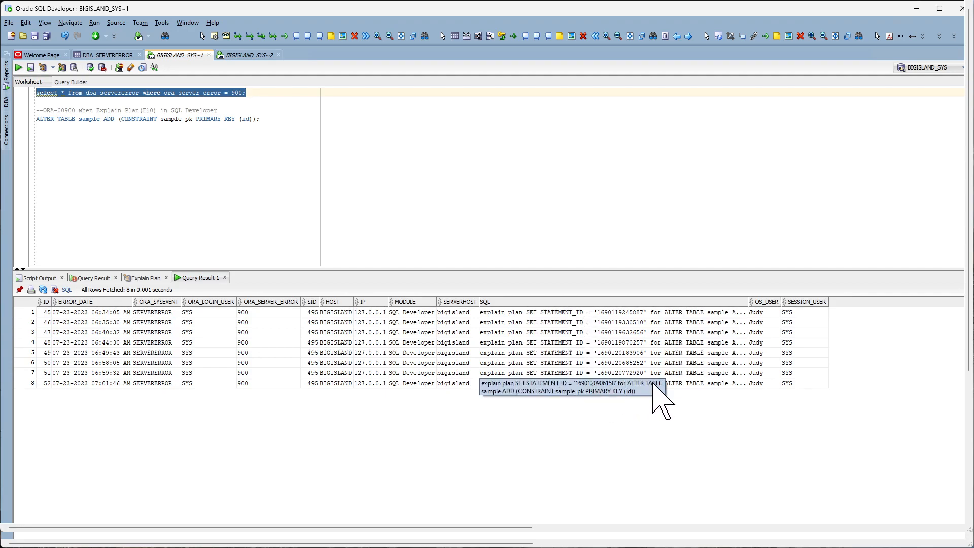
mouse_move(690, 404)
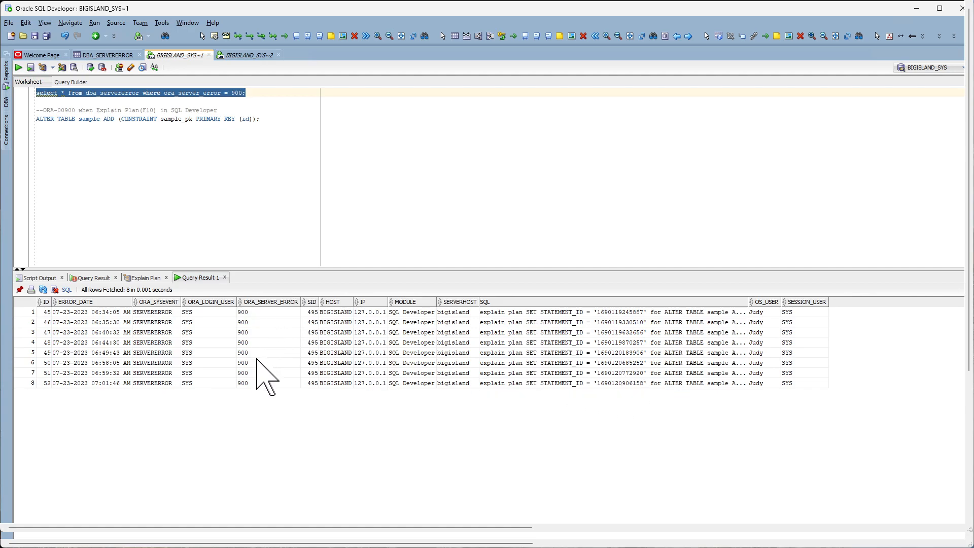
click(267, 383)
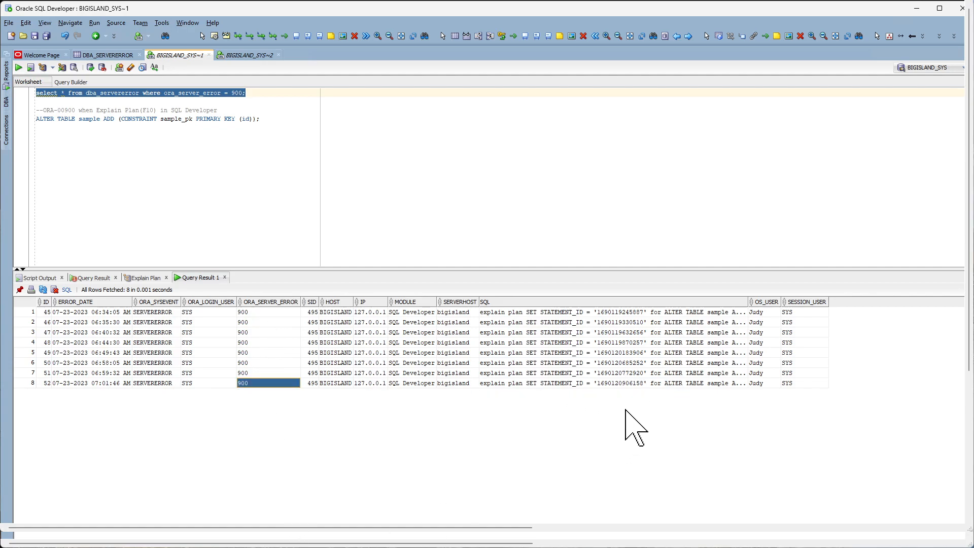
click(621, 383)
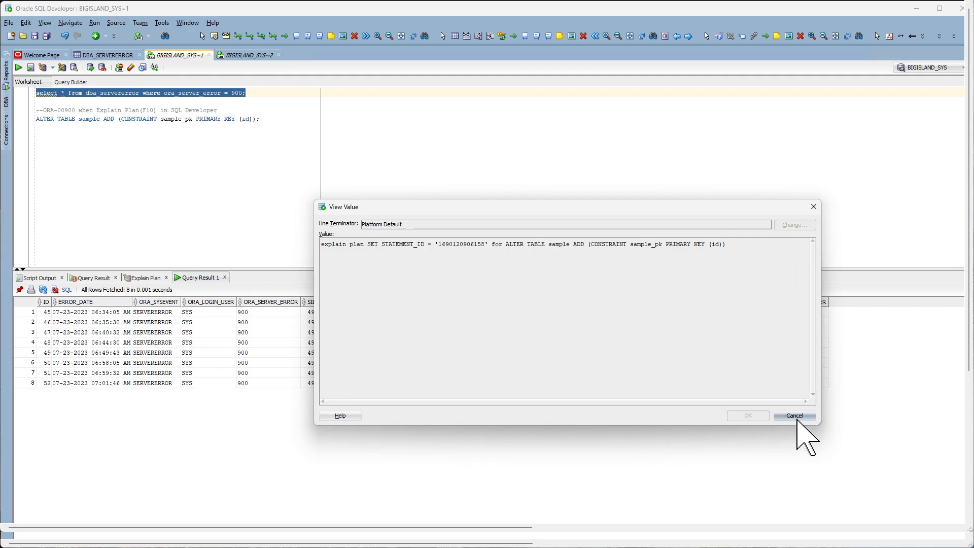
click(795, 415)
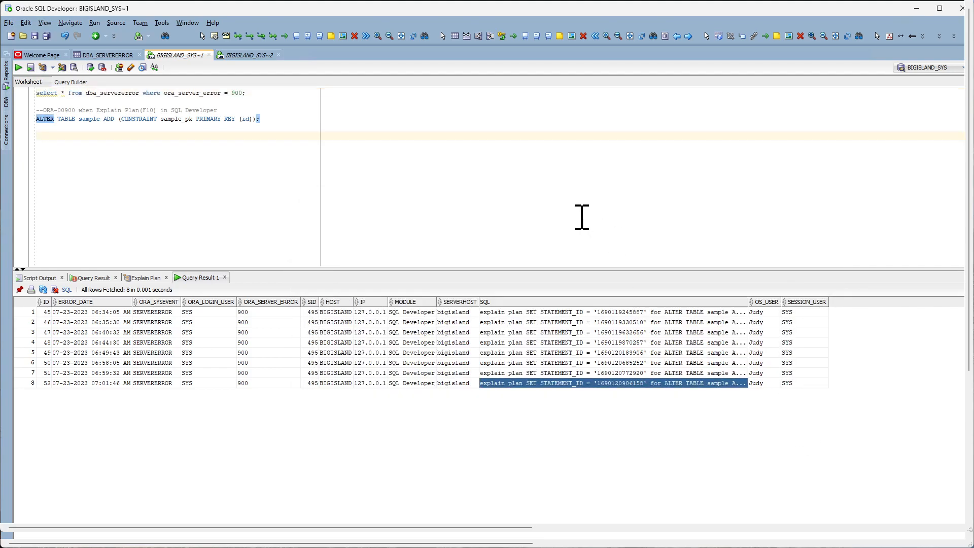